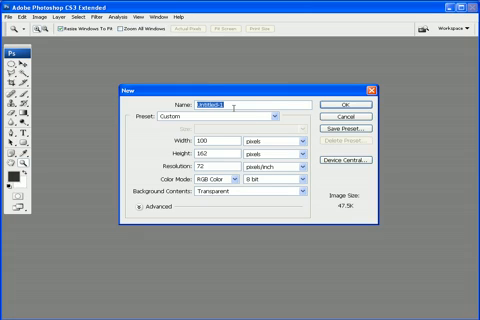
Create a new document named 'observation', 612 × 768 px, with a transparent background
text(obj)
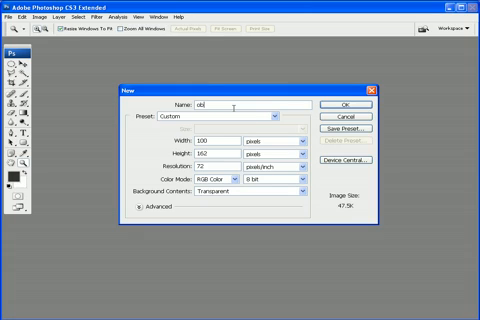
text(observation01)
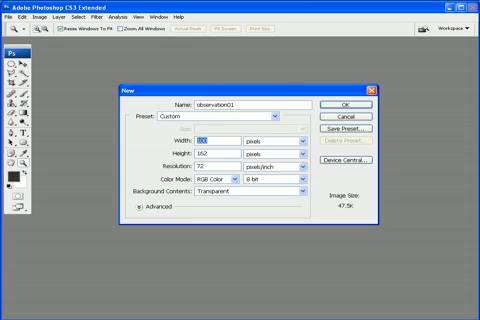
text(612)
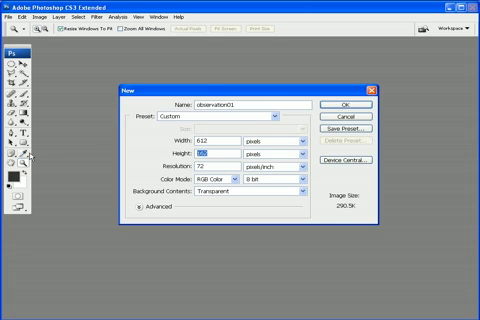
text(768)
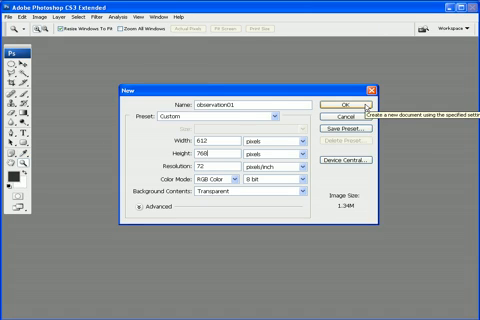
click(336, 108)
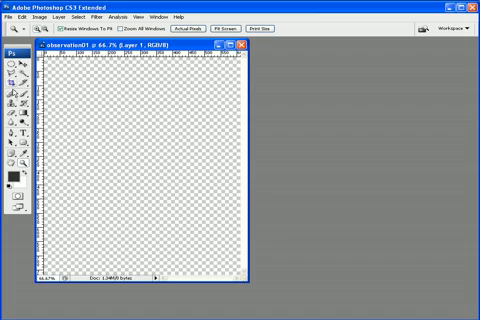
mouse_move(14, 128)
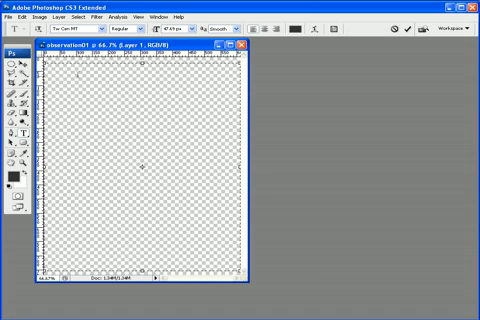
Type 'Hello world!' at the top left and recolor it purple
text(He)
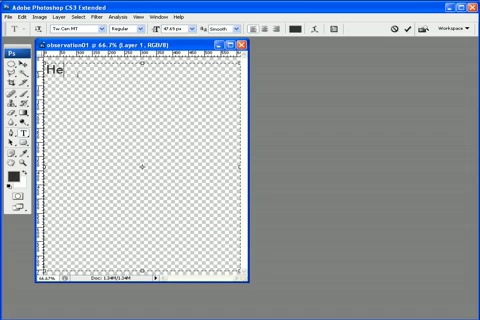
text(llo world)
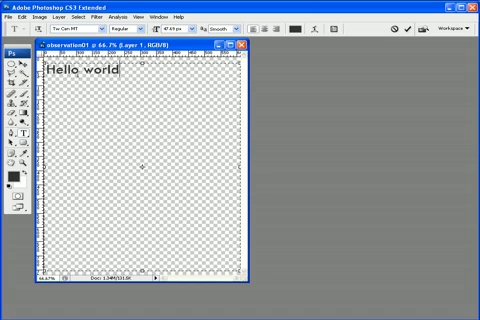
text(!)
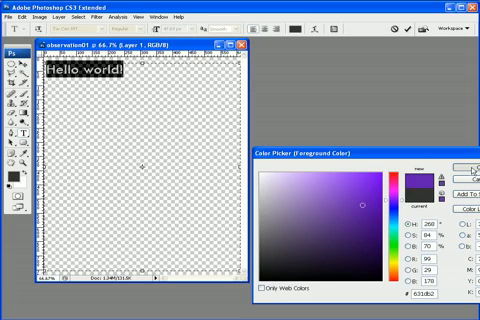
click(466, 176)
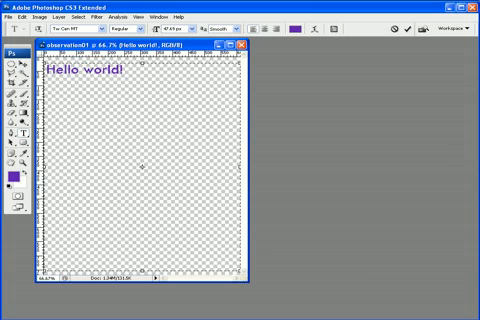
Extend the purple line with ' How you doin'?' after 'Hello world!'
text(H)
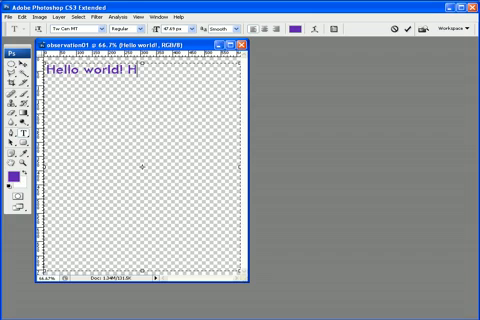
text(ow)
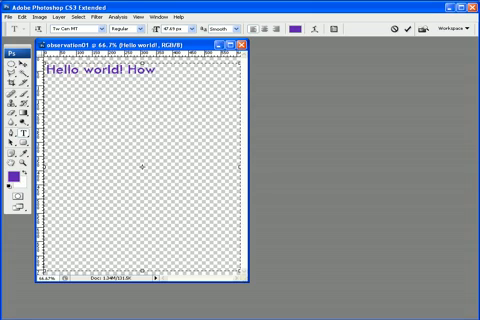
text(You)
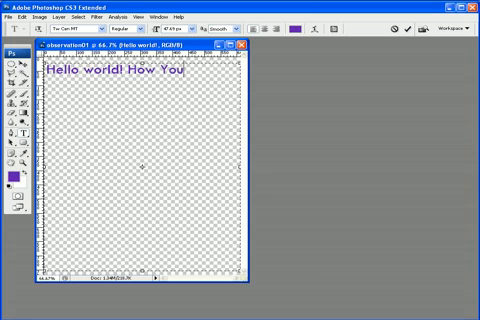
text(doin)
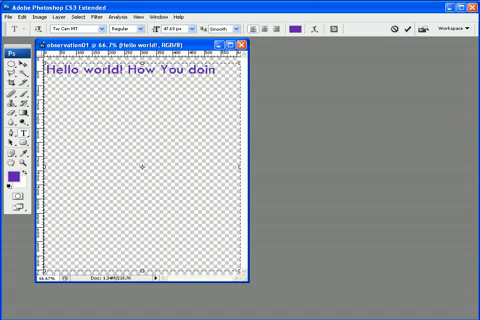
text(?)
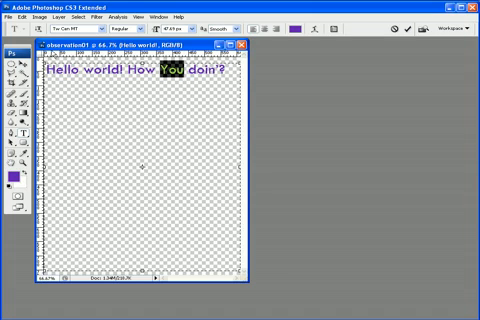
Set the selected word 'you' to the Bold font style
click(192, 28)
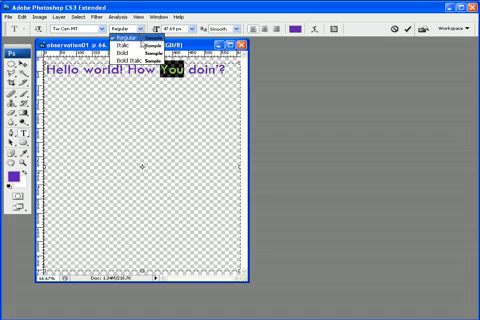
click(150, 54)
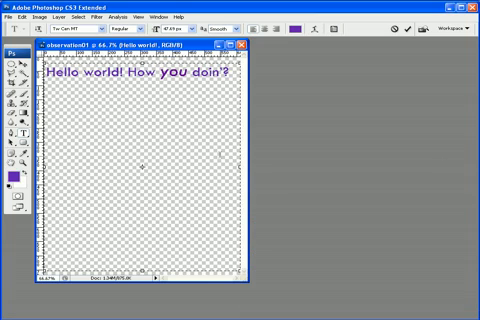
mouse_move(284, 104)
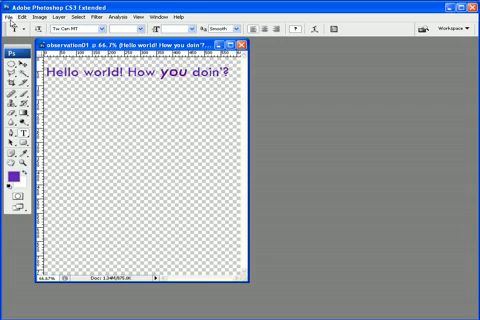
Cancel the Save As dialog and return to the File menu to look for Save for Web
click(12, 16)
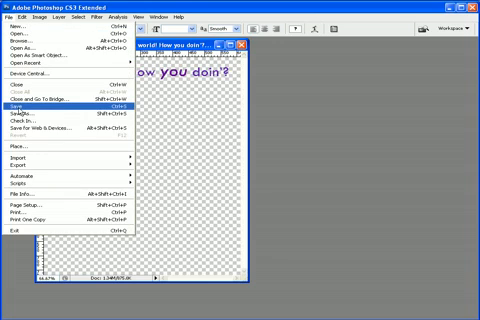
mouse_move(24, 126)
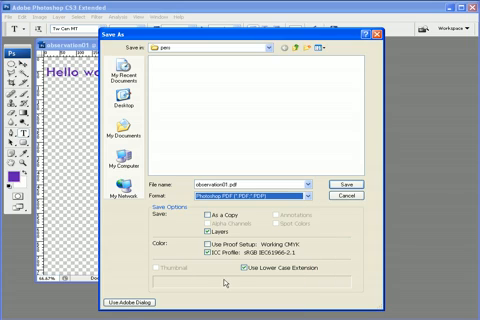
click(340, 184)
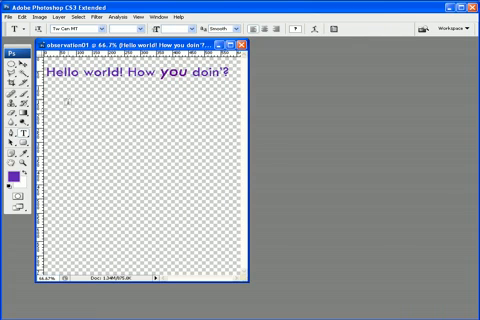
click(16, 16)
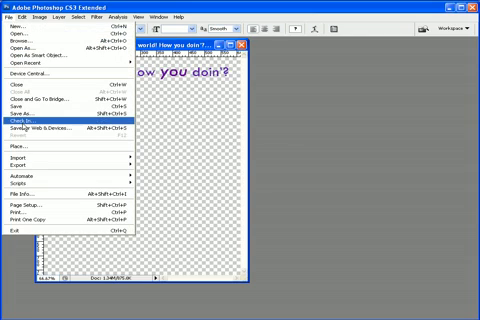